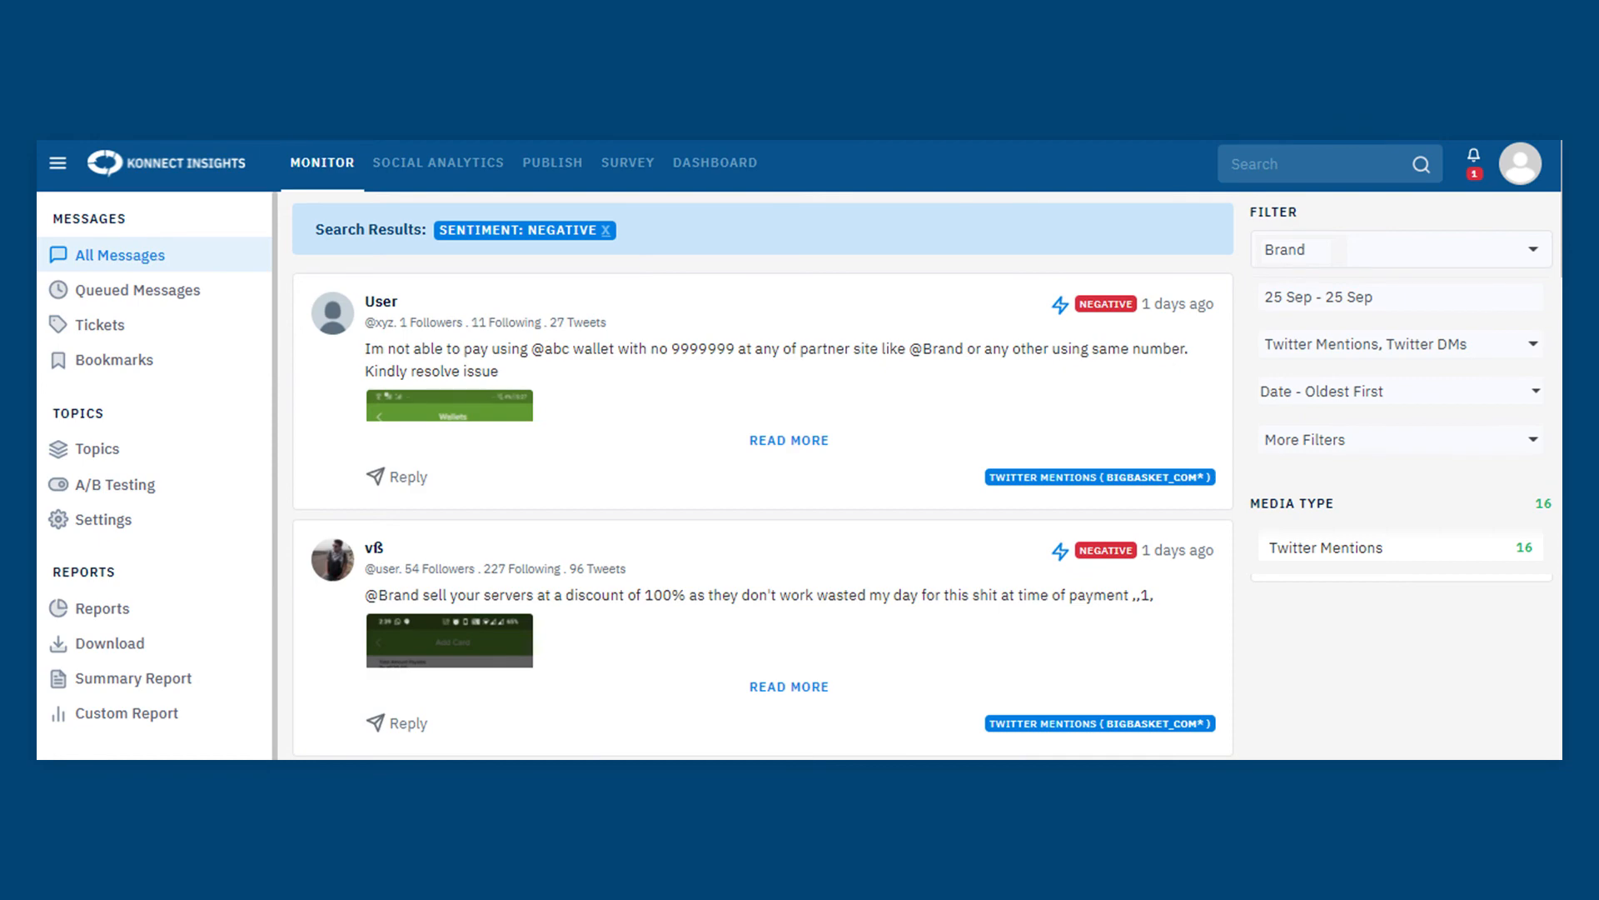
# - Show the Positive/Negative/Neutral sentiment menu on the customer-service complaint mention
pyautogui.click(1327, 526)
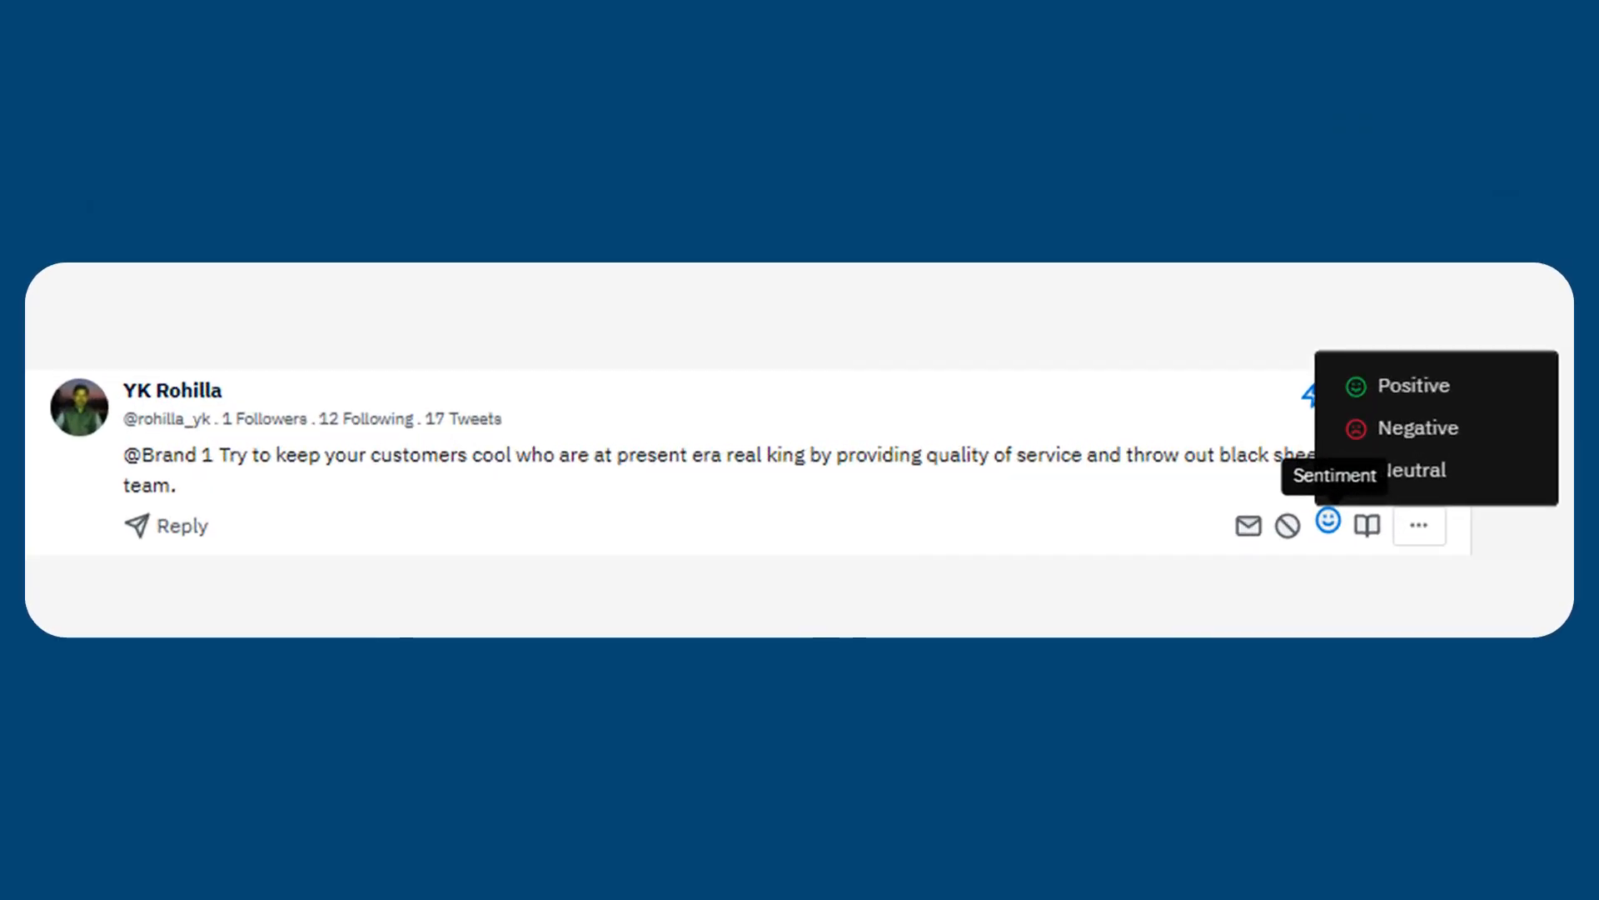